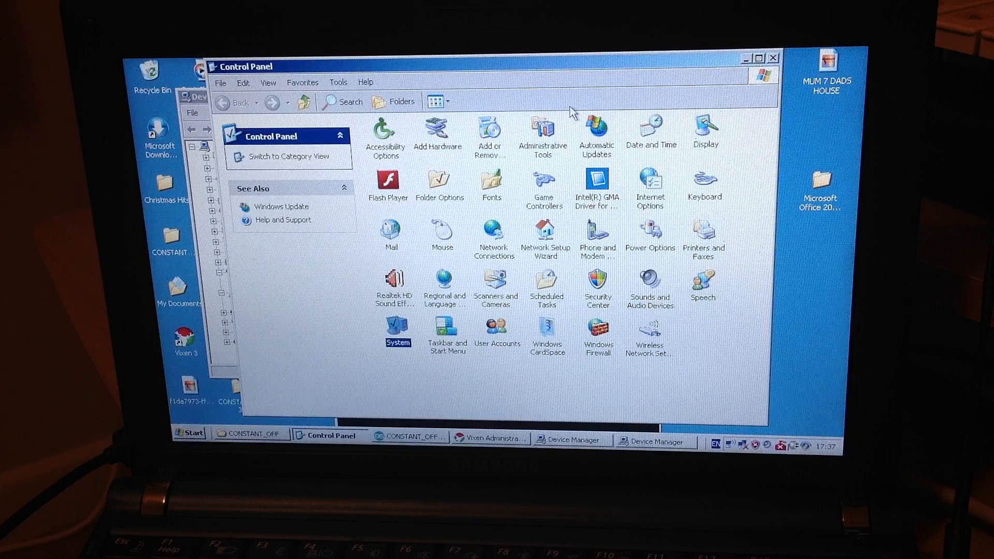
pyautogui.moveTo(563, 127)
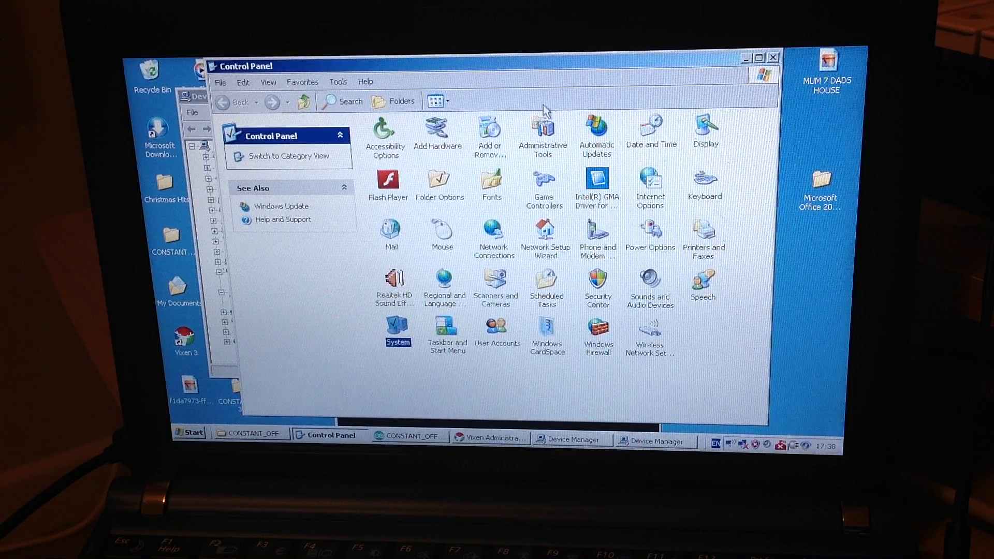
pyautogui.moveTo(542, 82)
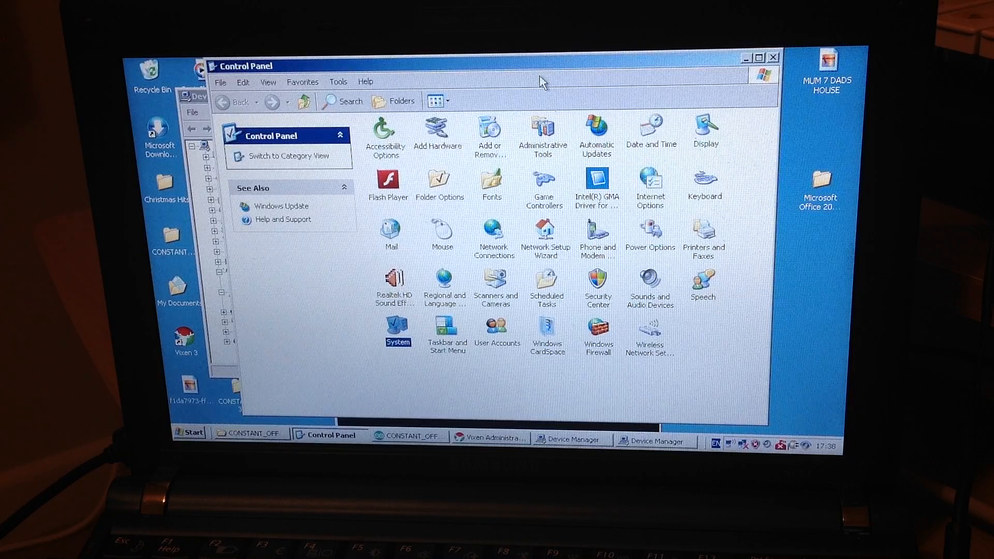
pyautogui.moveTo(396, 122)
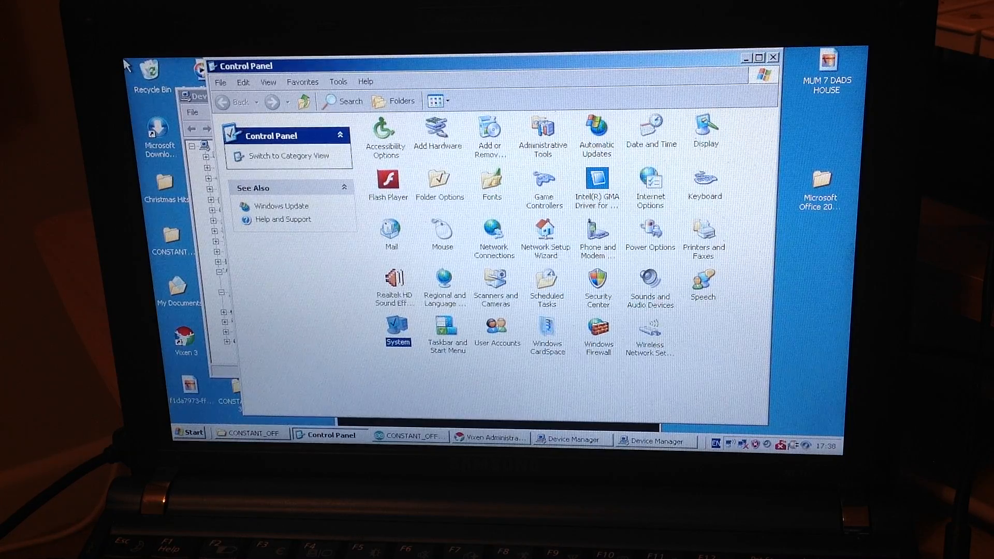
pyautogui.moveTo(434, 361)
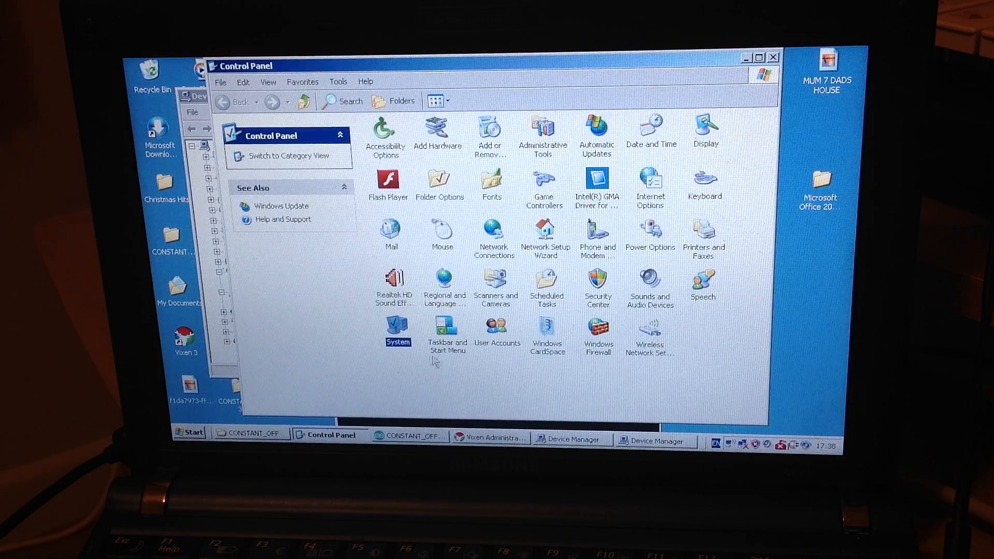
pyautogui.moveTo(397, 331)
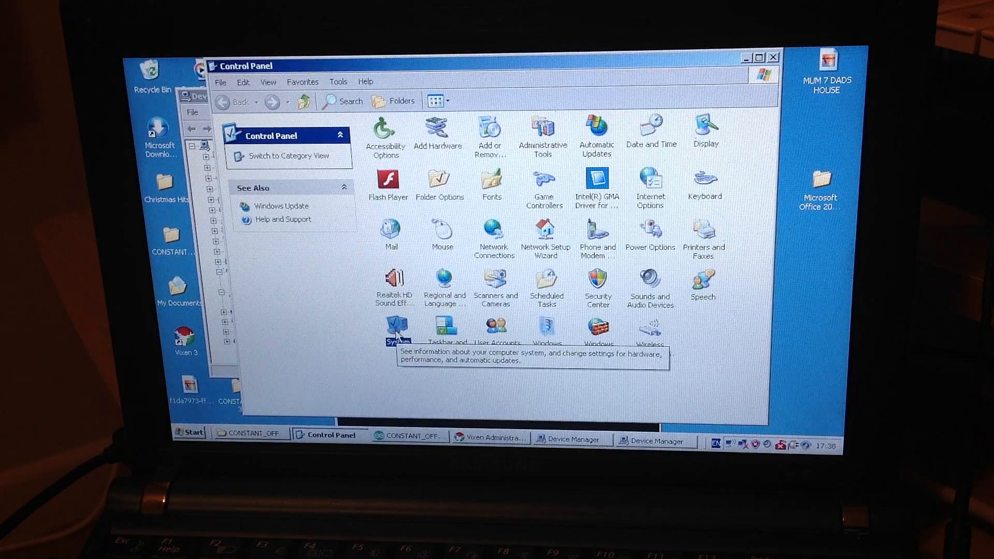
# - Open Device Manager from System Properties' Hardware tab
pyautogui.doubleClick(395, 330)
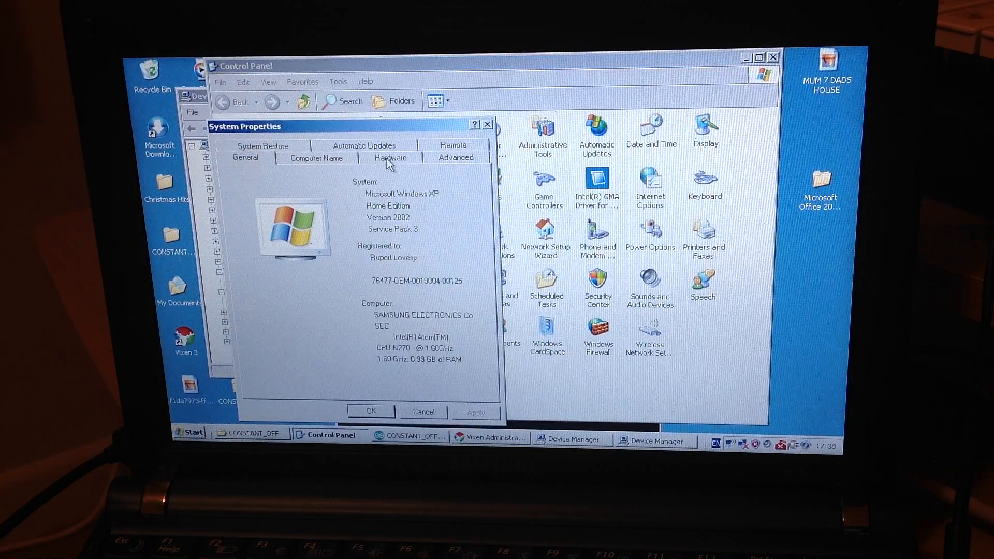
pyautogui.click(389, 158)
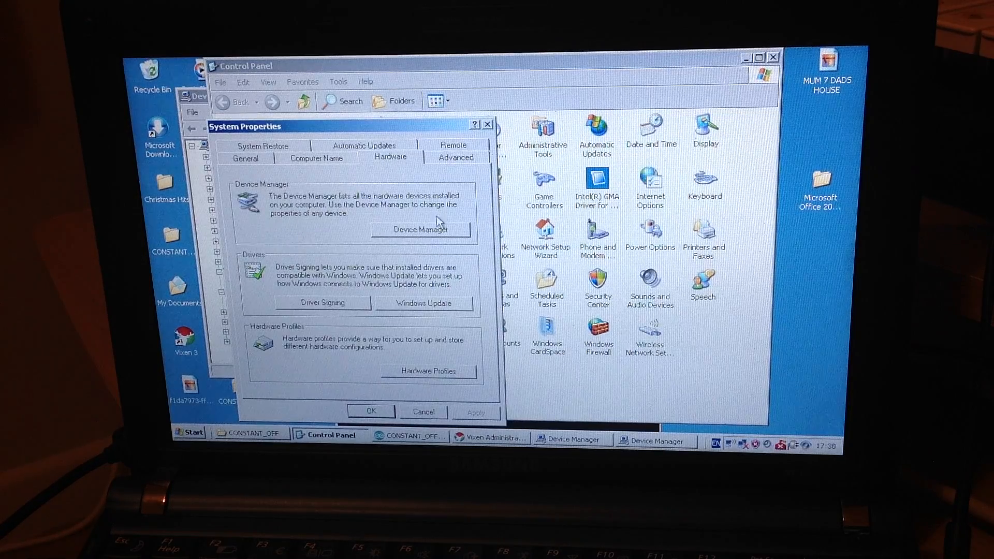
pyautogui.moveTo(424, 238)
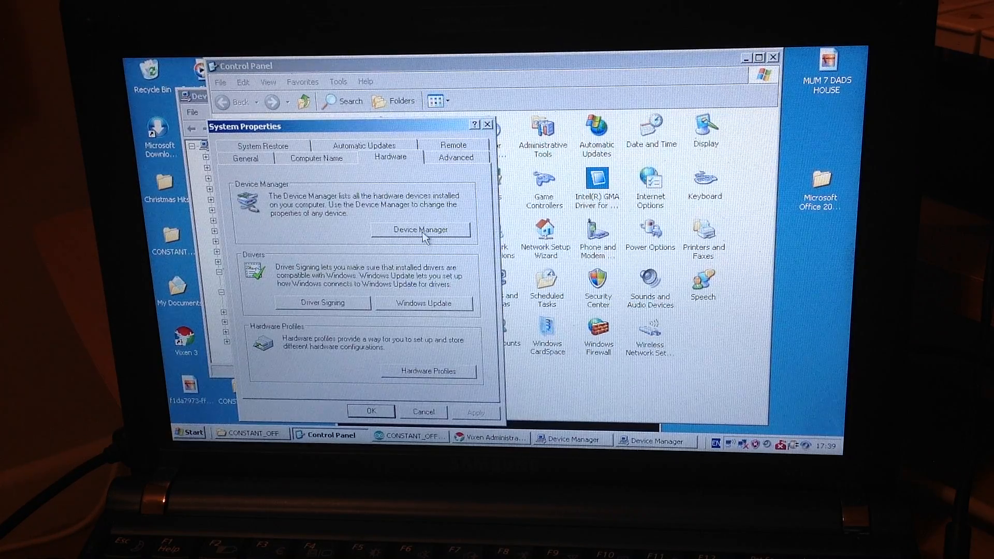
pyautogui.click(420, 230)
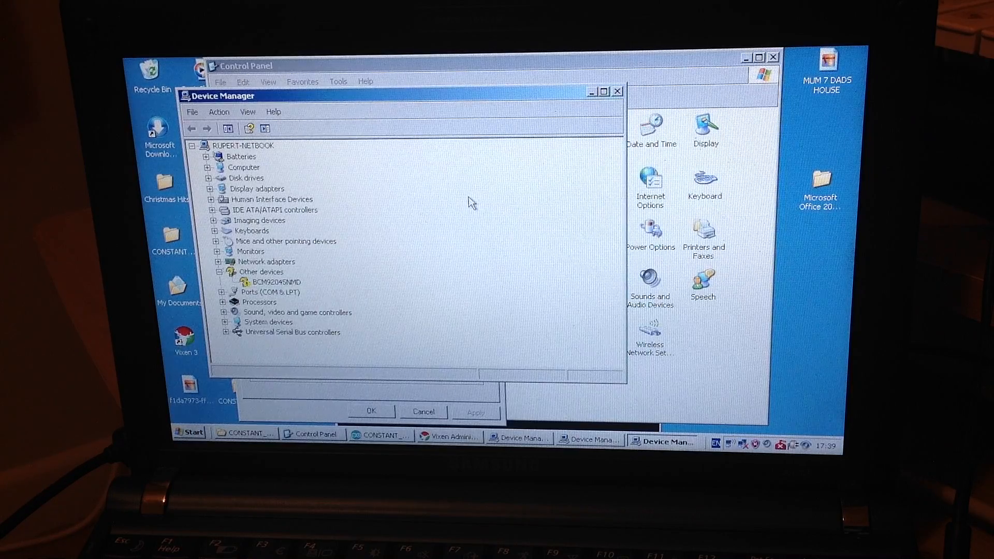
pyautogui.moveTo(398, 220)
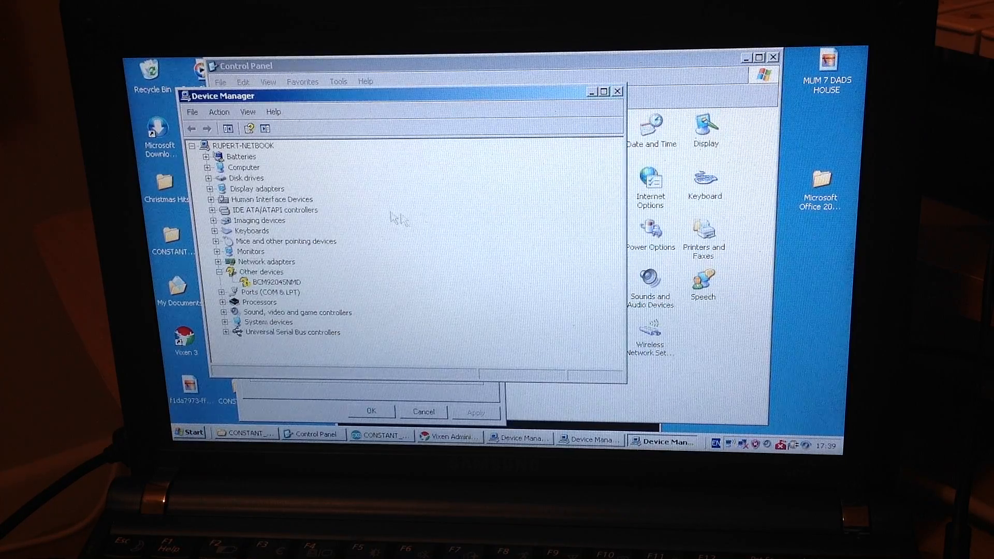
pyautogui.moveTo(255, 257)
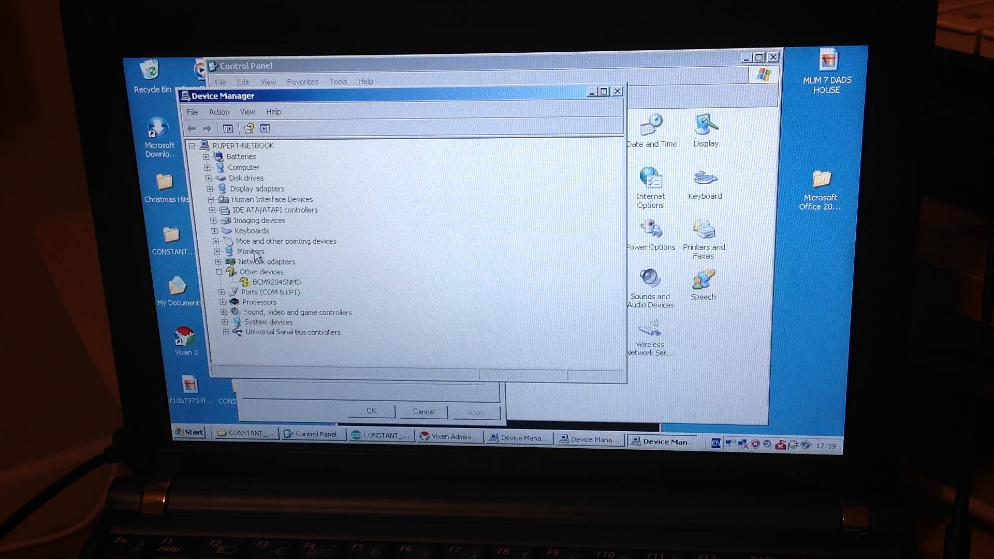
pyautogui.moveTo(329, 241)
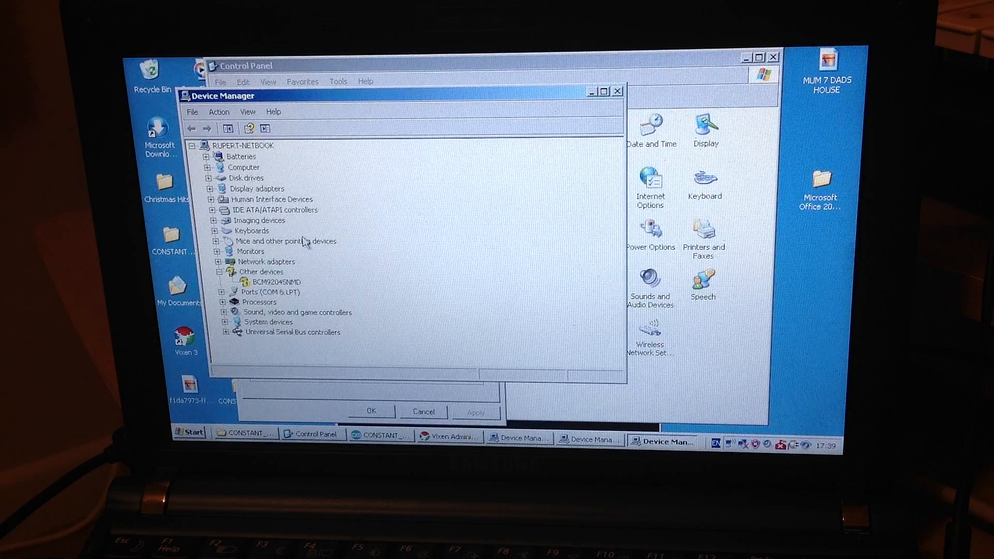
pyautogui.moveTo(288, 269)
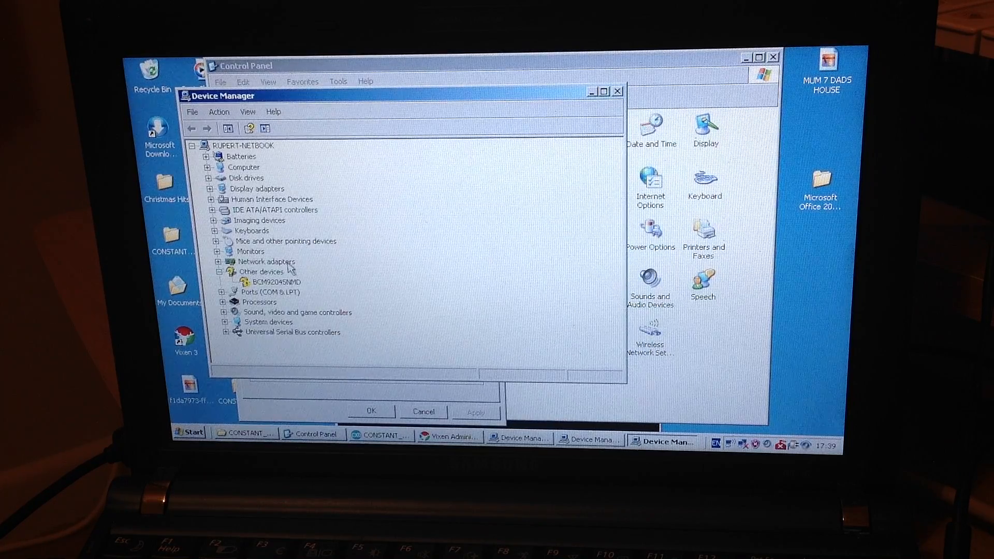
pyautogui.moveTo(282, 212)
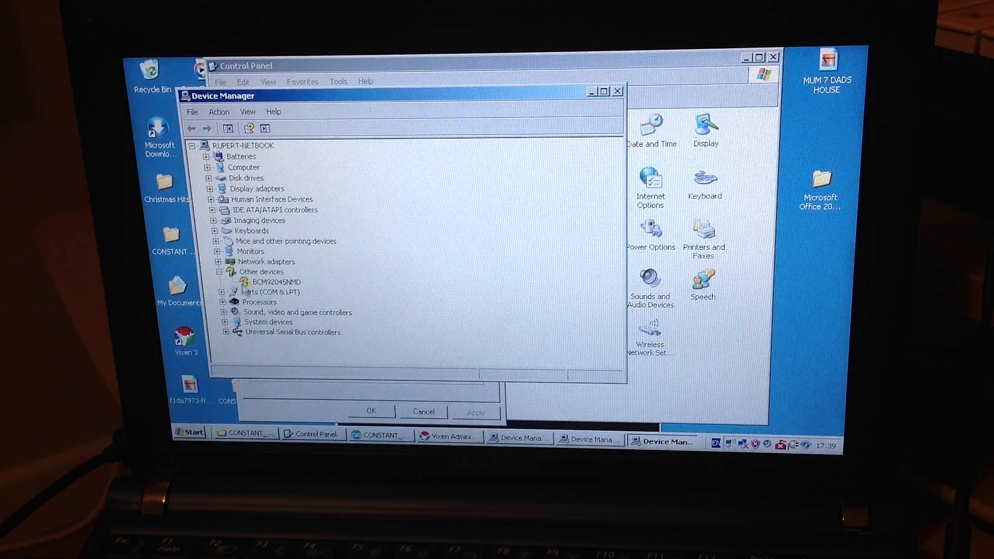
# - Expand the Ports (COM & LPT) category to reveal the Arduino Mega 2560
pyautogui.click(222, 292)
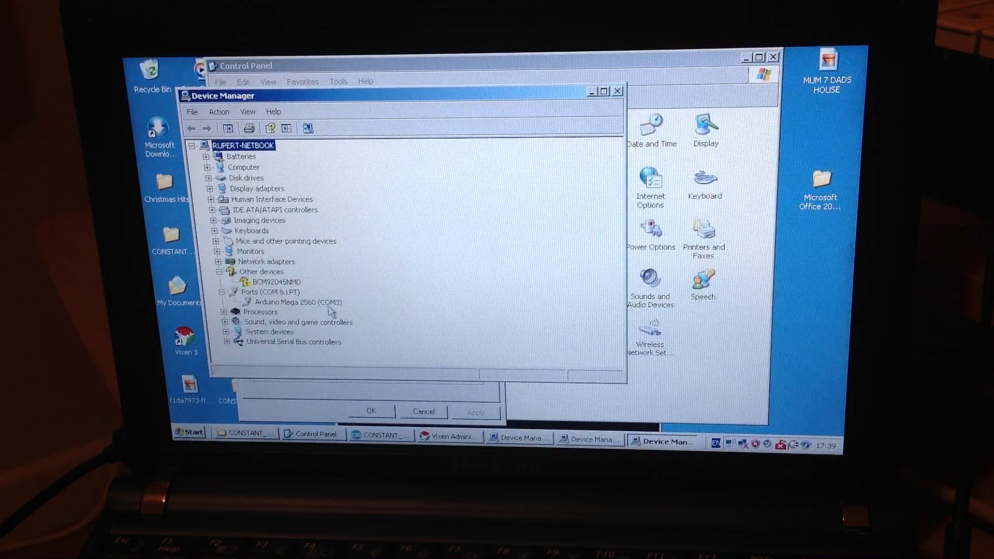
pyautogui.moveTo(308, 309)
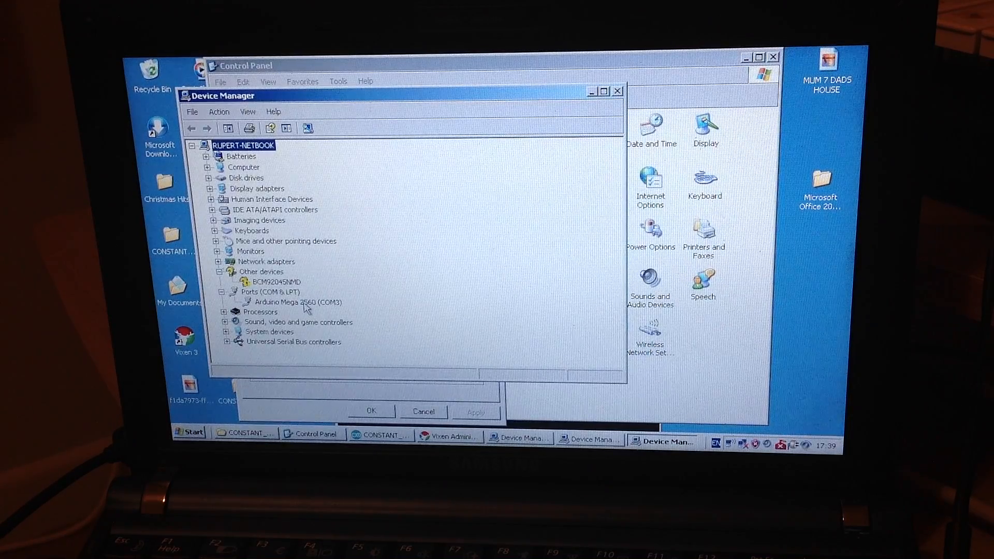
pyautogui.moveTo(333, 315)
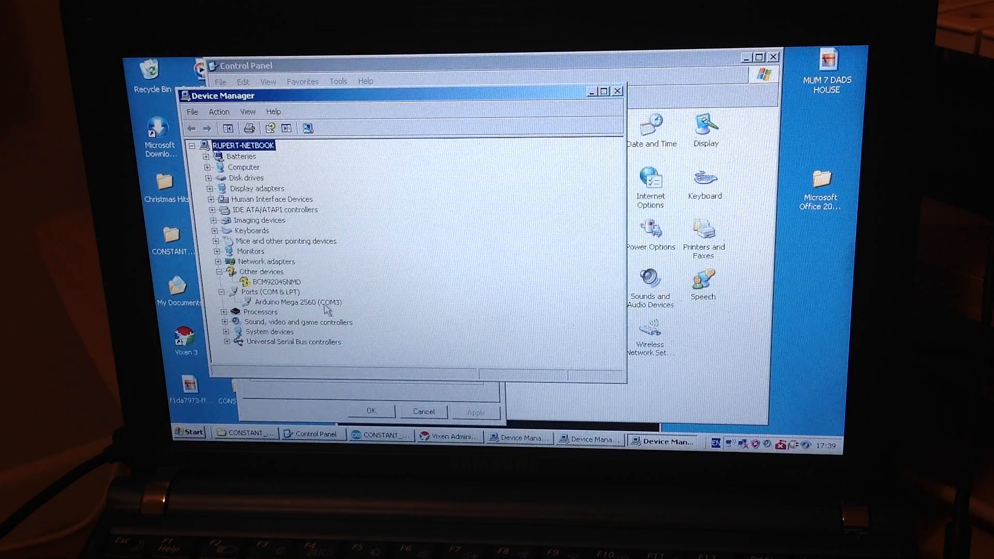
pyautogui.moveTo(309, 306)
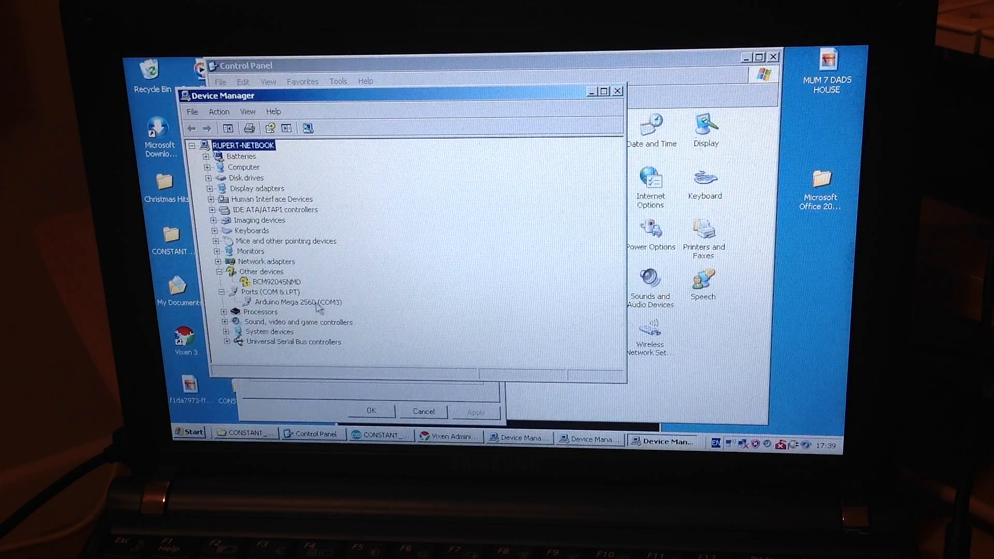
pyautogui.moveTo(295, 307)
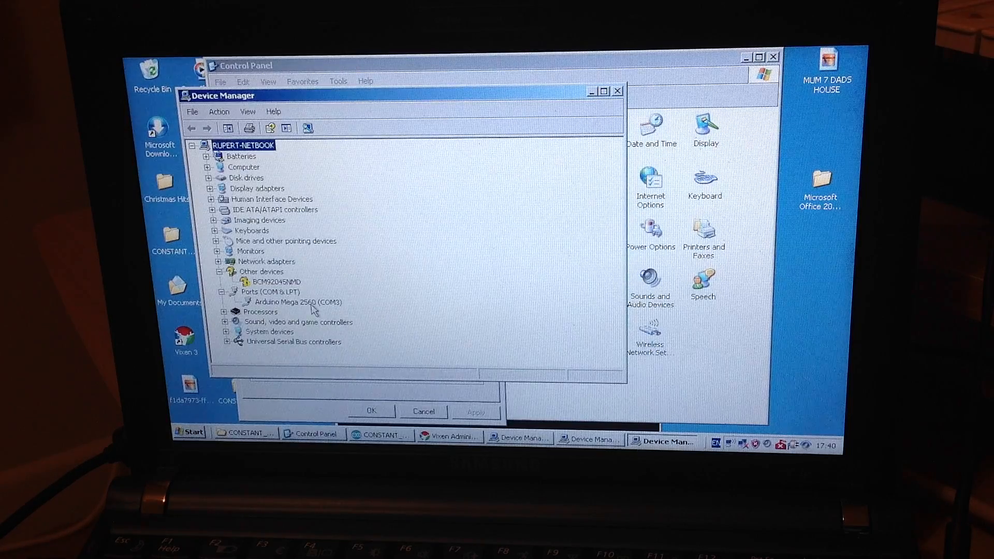
# - Open the properties of Arduino Mega 2560 (COM3)
pyautogui.click(299, 301)
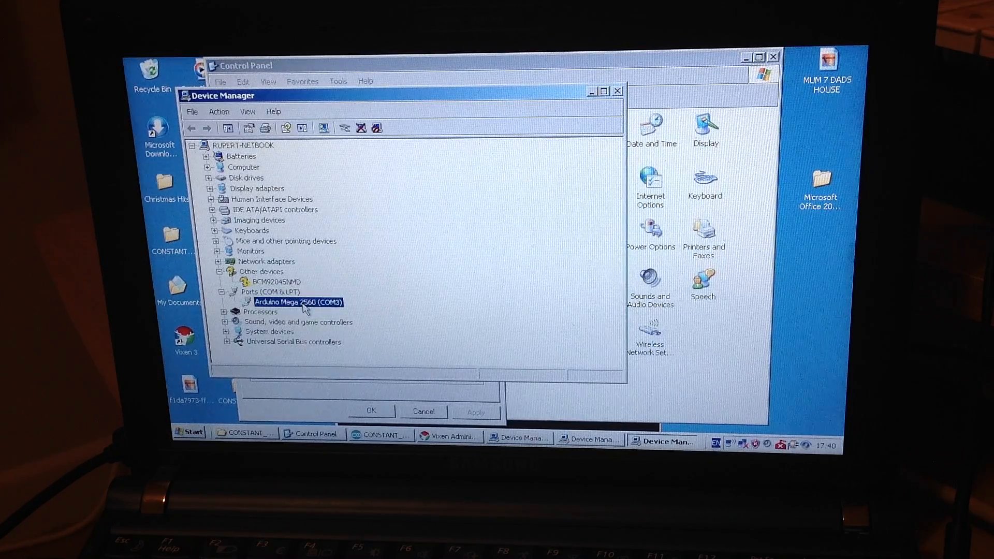
pyautogui.rightClick(298, 301)
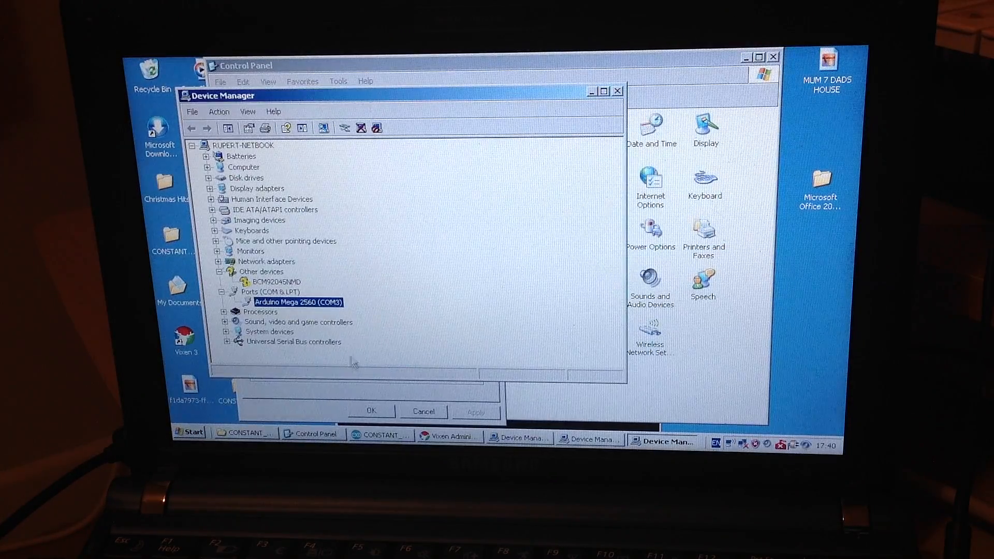
pyautogui.doubleClick(296, 302)
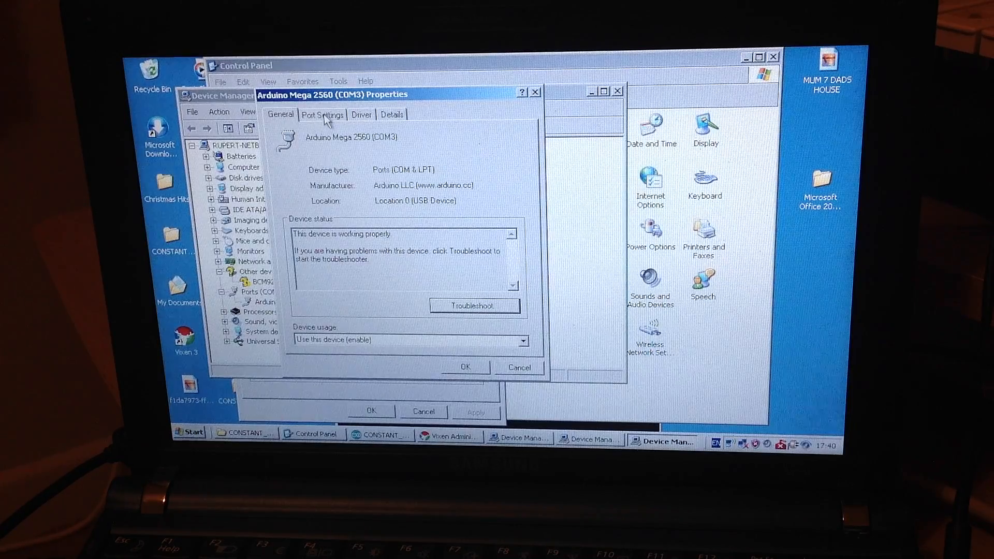
# - Show the Arduino's Port Settings with the Bits per second list (9600) open
pyautogui.click(361, 115)
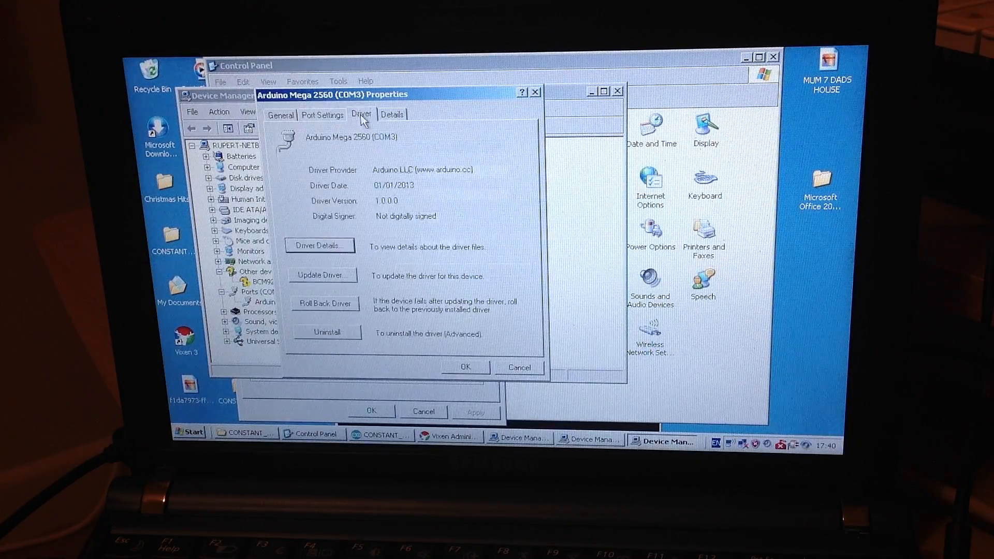
pyautogui.click(322, 115)
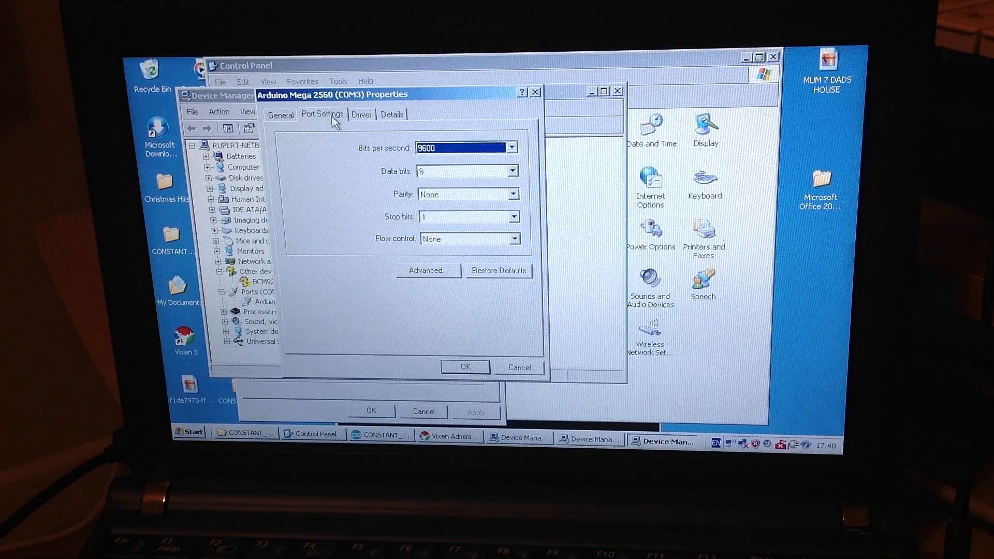
pyautogui.moveTo(511, 147)
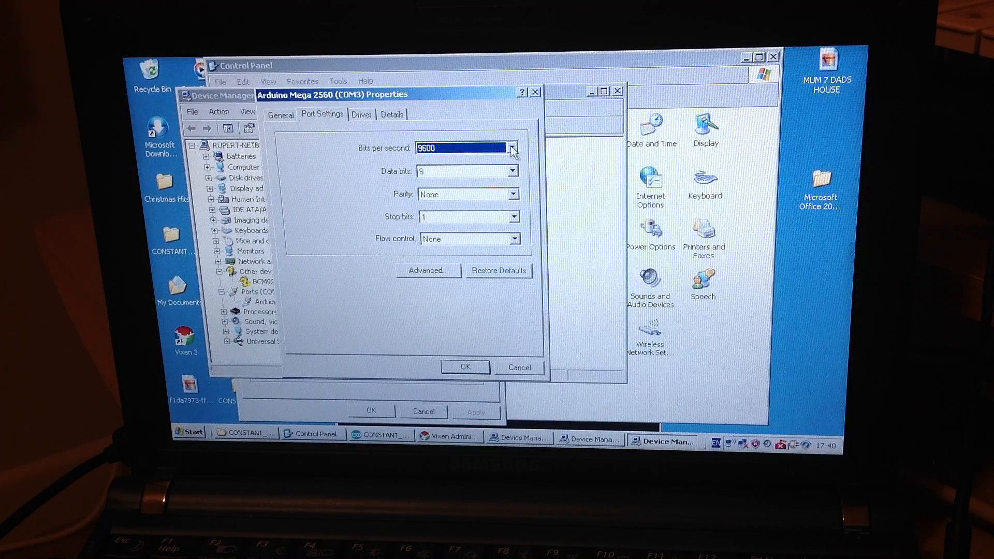
pyautogui.moveTo(465, 160)
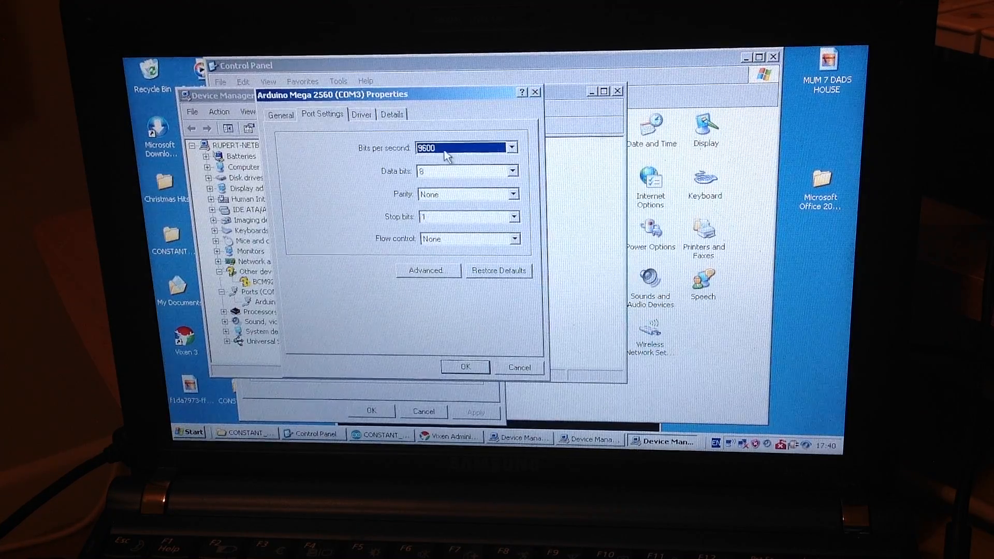
pyautogui.moveTo(485, 155)
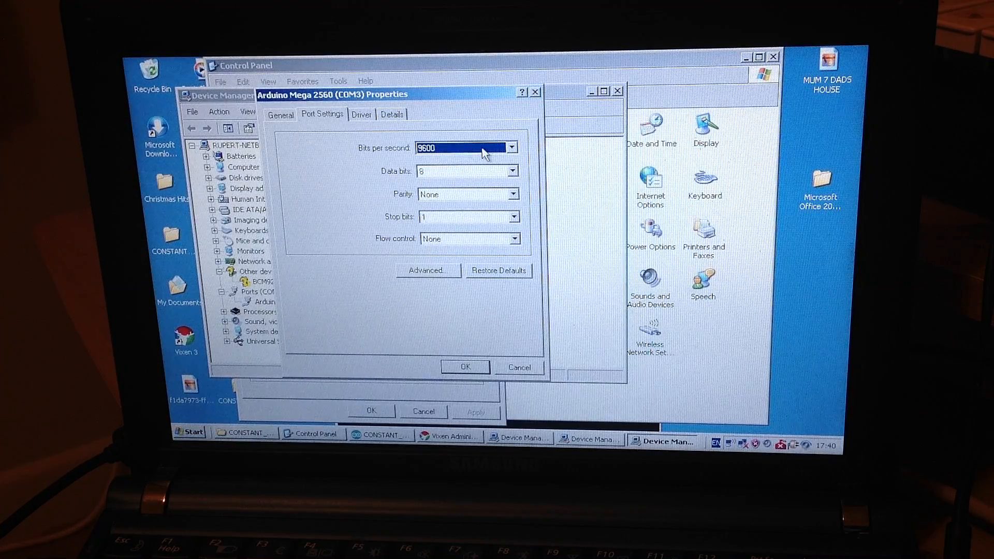
pyautogui.moveTo(476, 156)
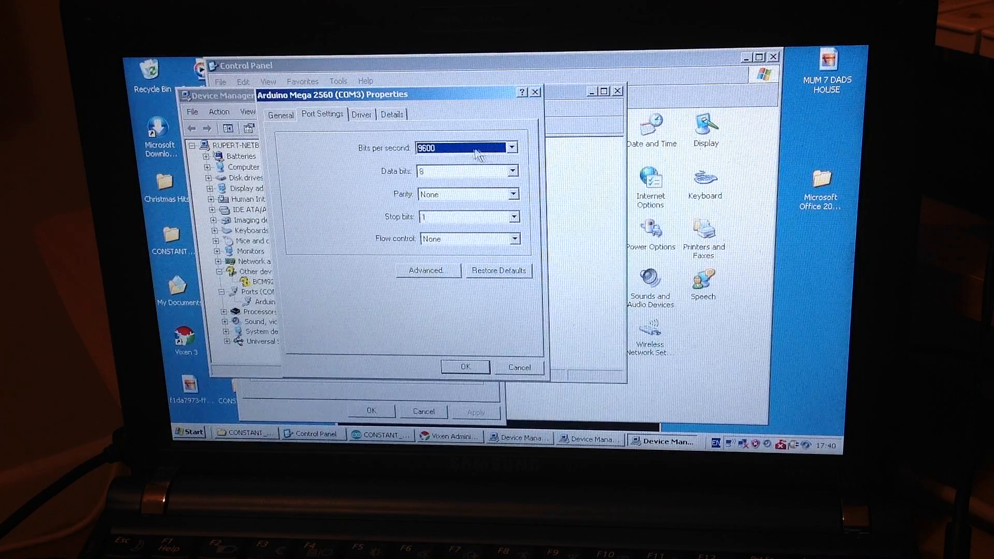
pyautogui.moveTo(441, 157)
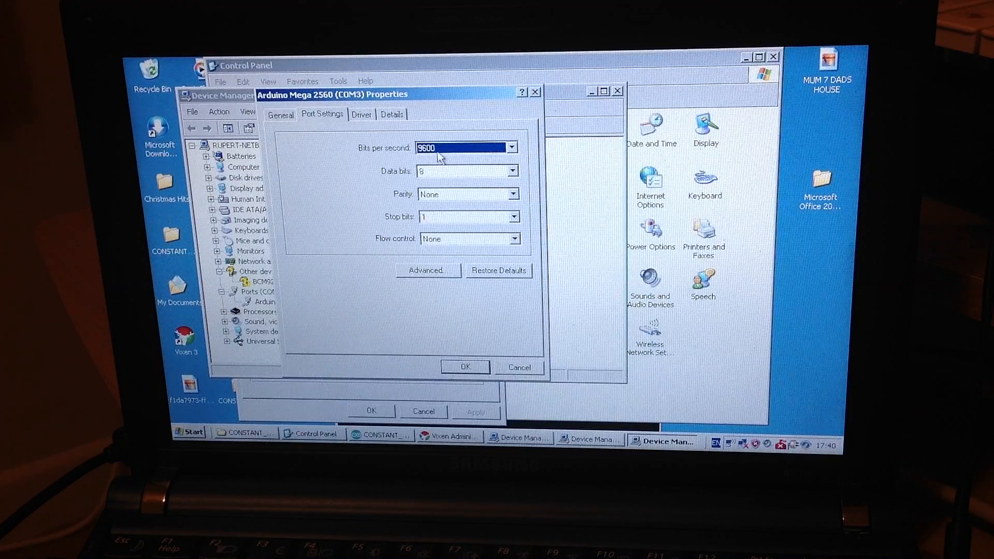
pyautogui.moveTo(447, 154)
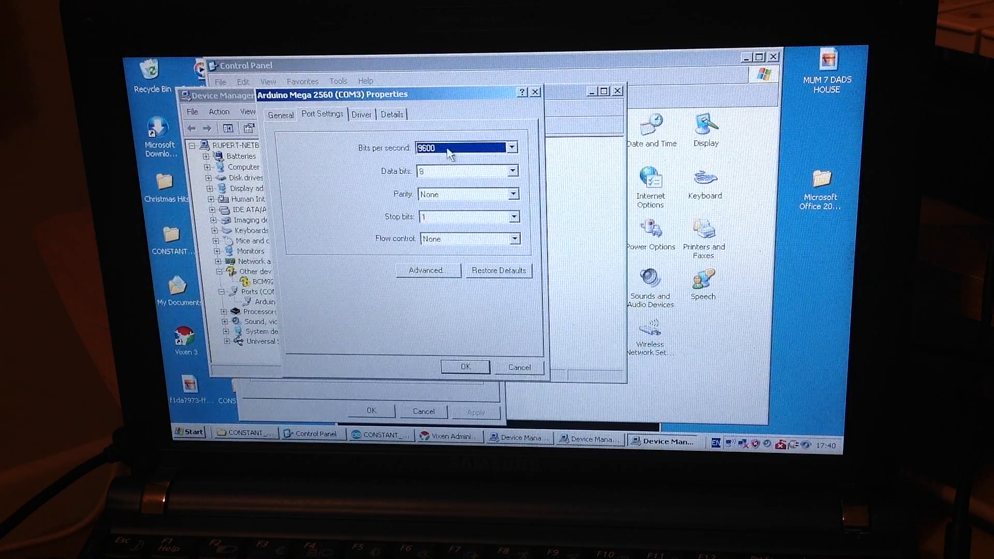
pyautogui.moveTo(488, 169)
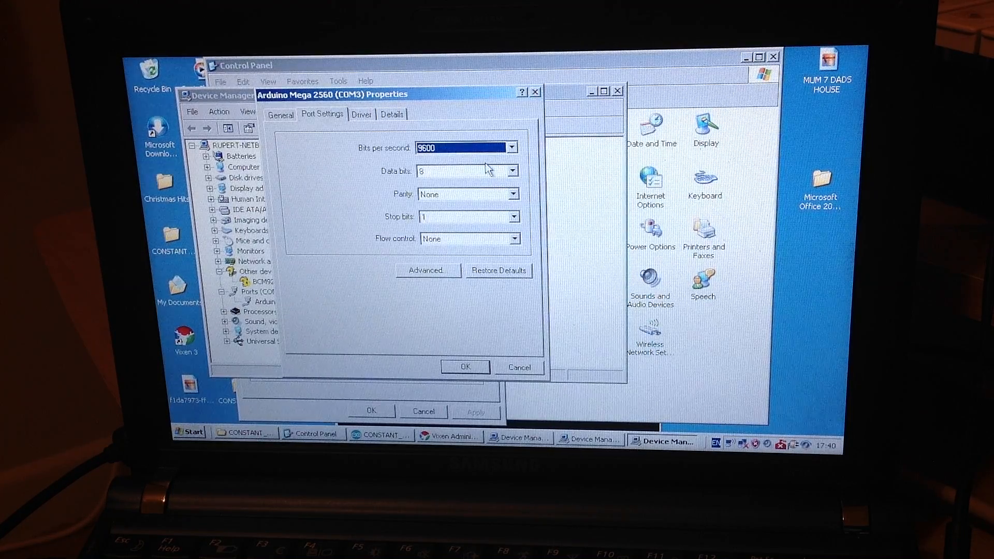
pyautogui.moveTo(514, 167)
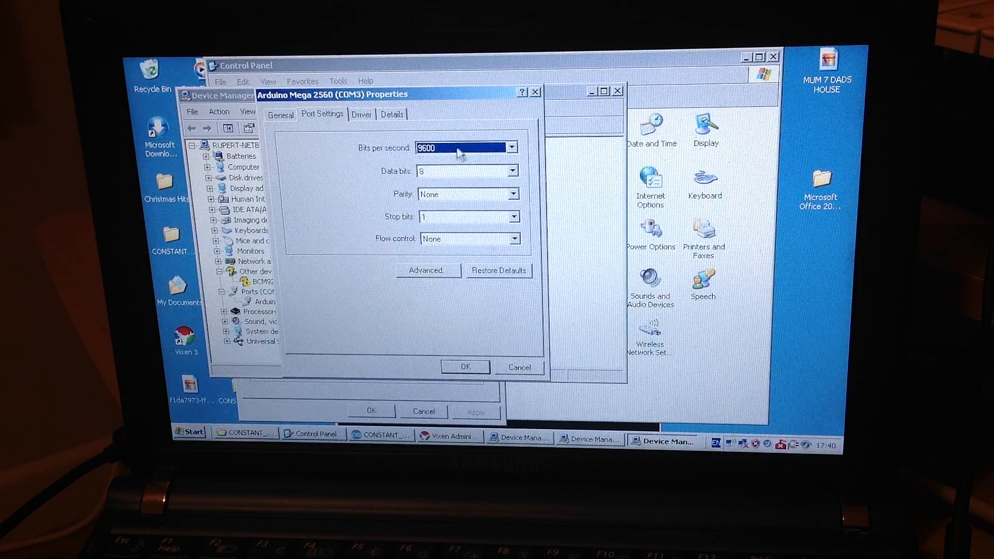
pyautogui.moveTo(431, 173)
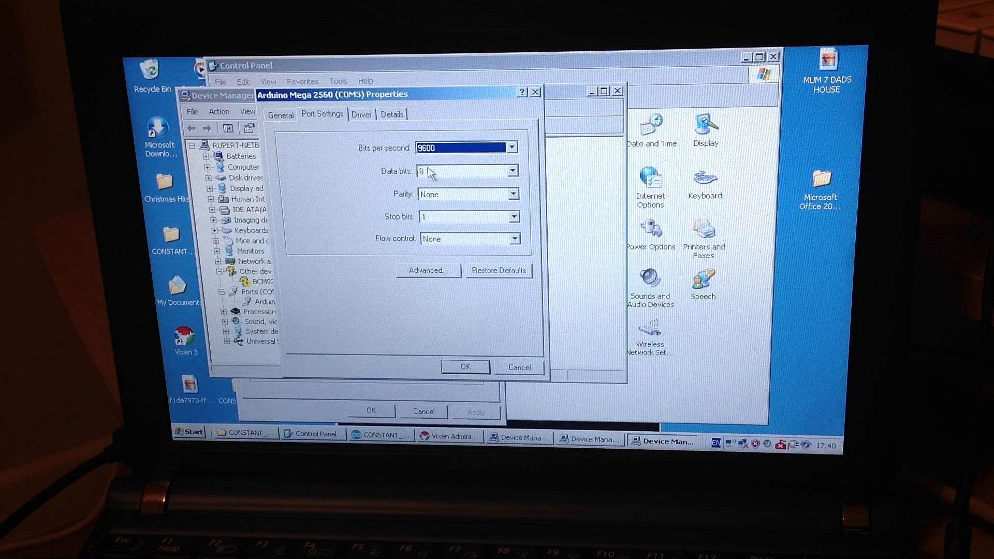
pyautogui.moveTo(468, 178)
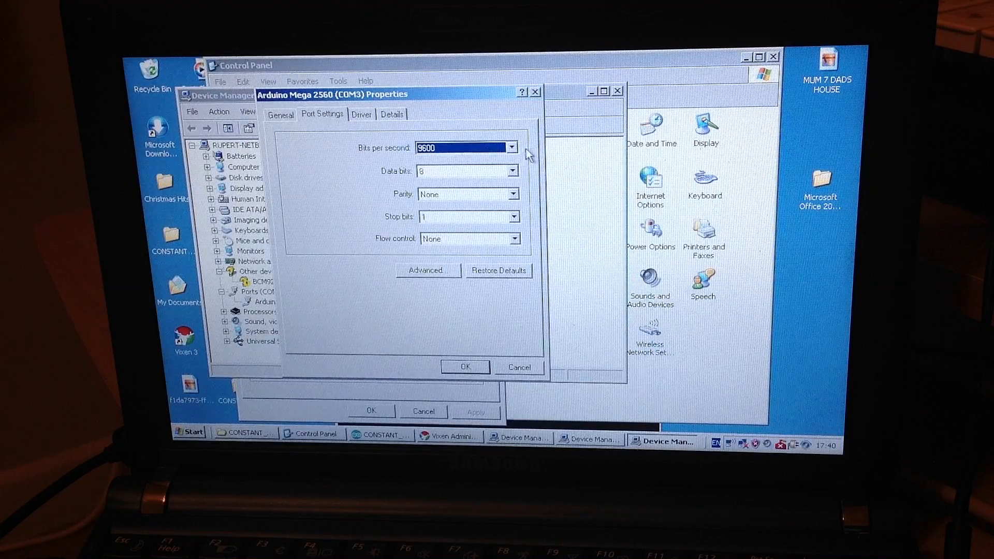
pyautogui.click(511, 147)
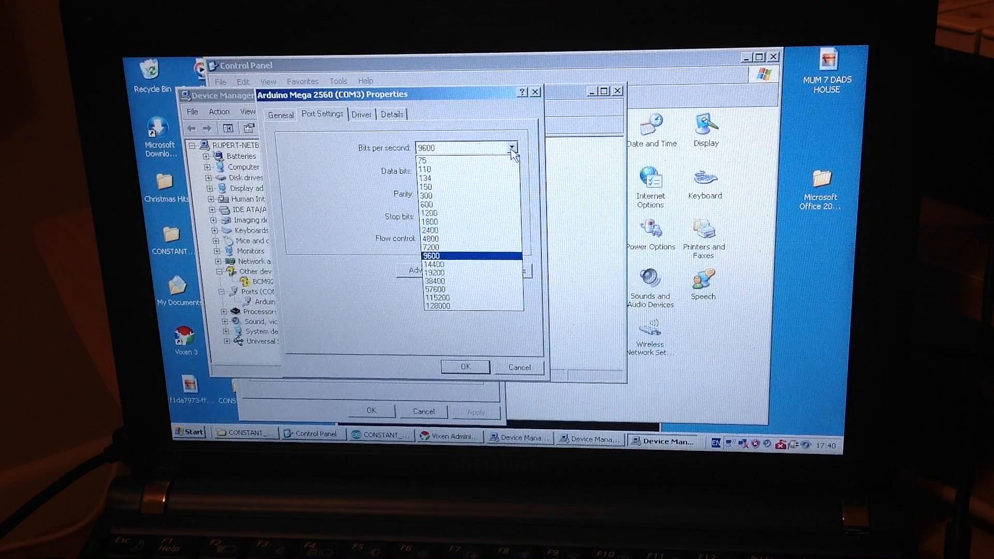